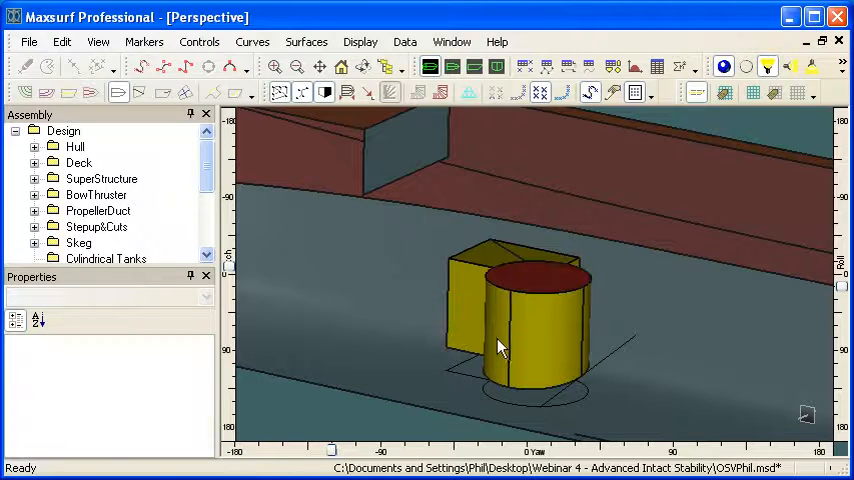
Delete the existing tank surfaces and switch to the Plan view
{"action": "left_click", "coordinate": [495, 260]}
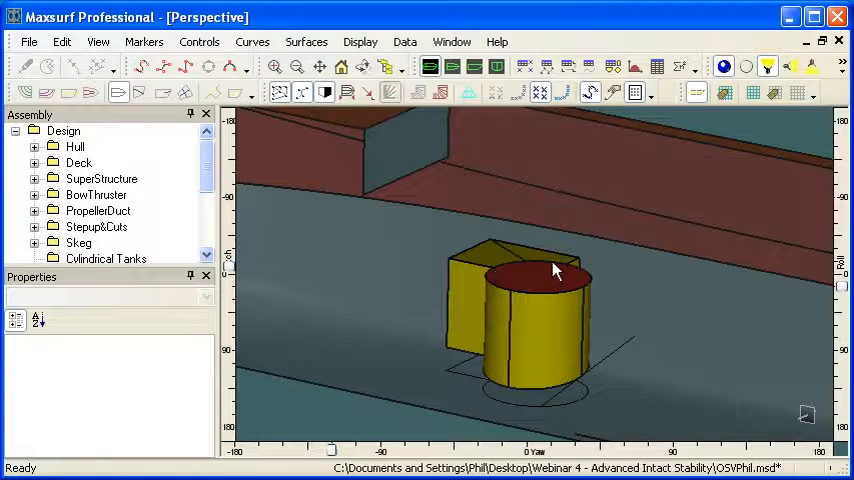
{"action": "mouse_move", "coordinate": [533, 343]}
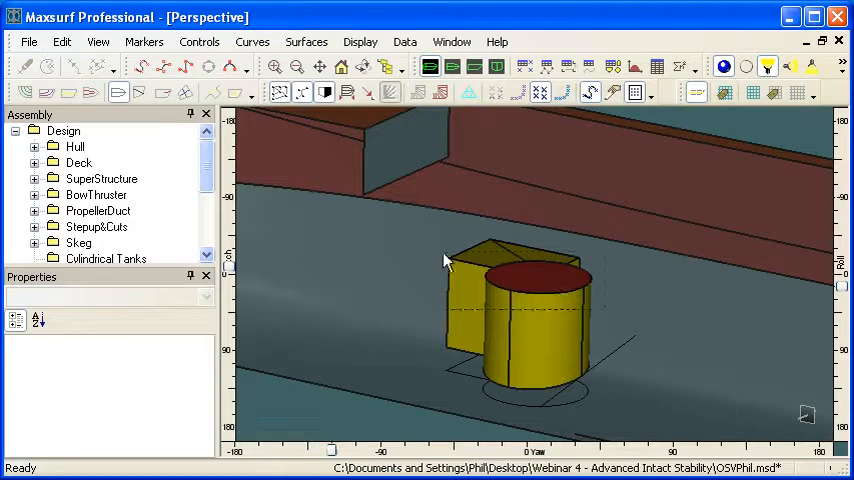
{"action": "left_click", "coordinate": [515, 310]}
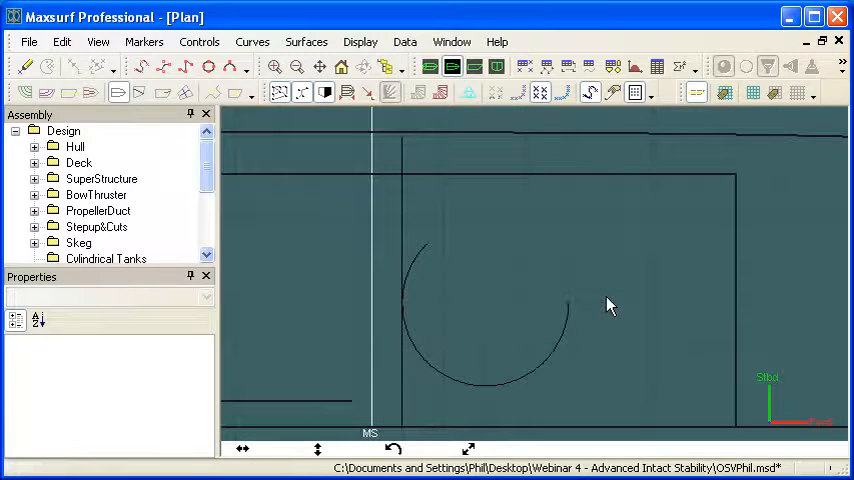
{"action": "mouse_move", "coordinate": [390, 248]}
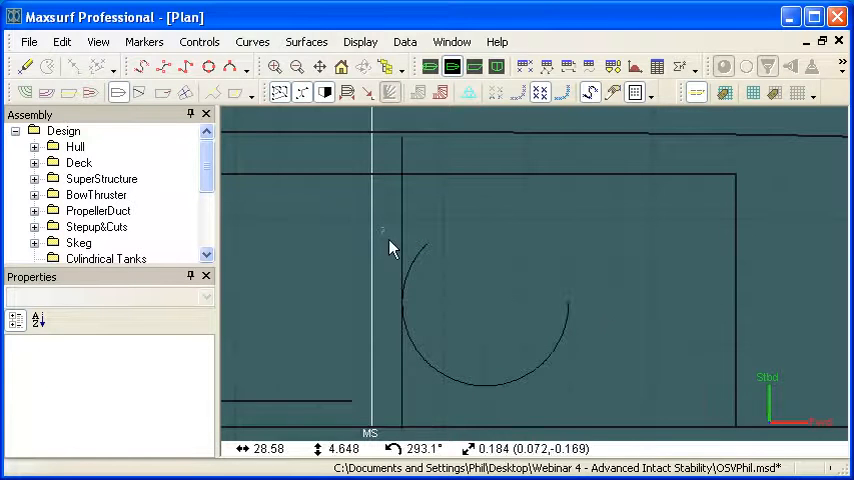
Add a three-point arc at upper right to complete the tank's circular outline
{"action": "right_click", "coordinate": [485, 375]}
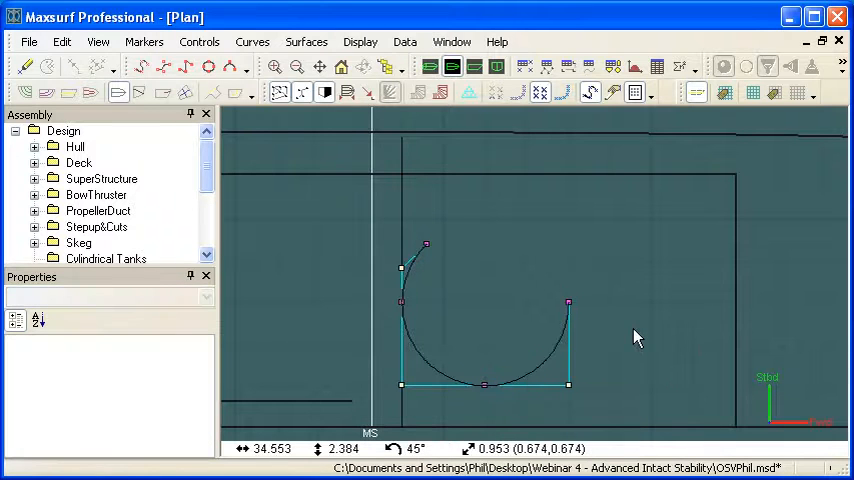
{"action": "left_click", "coordinate": [229, 66]}
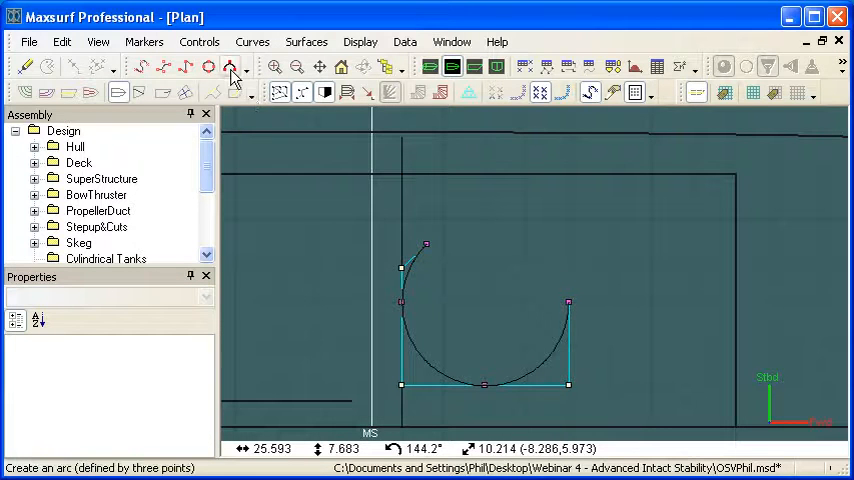
{"action": "left_click", "coordinate": [230, 66]}
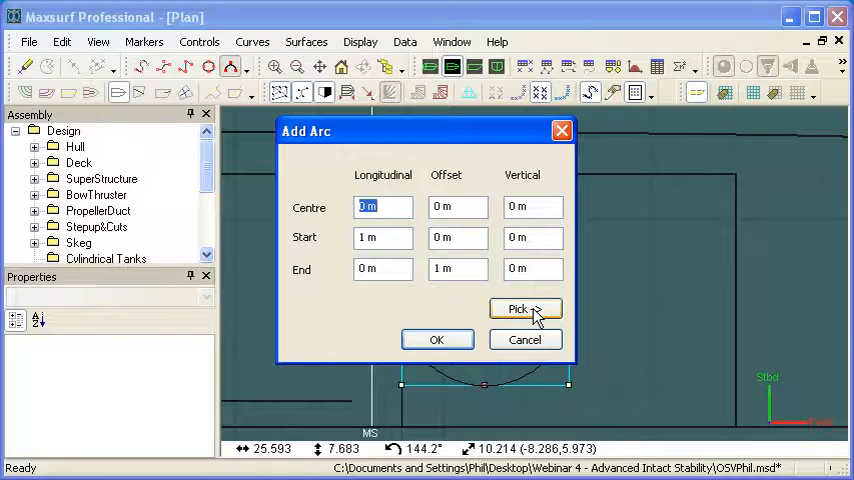
{"action": "left_click", "coordinate": [525, 308]}
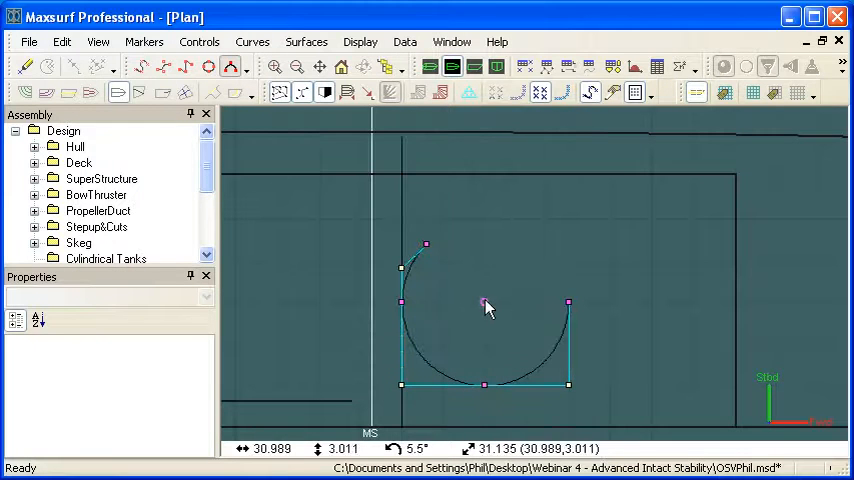
{"action": "left_click_drag", "start_coordinate": [485, 303], "coordinate": [425, 247]}
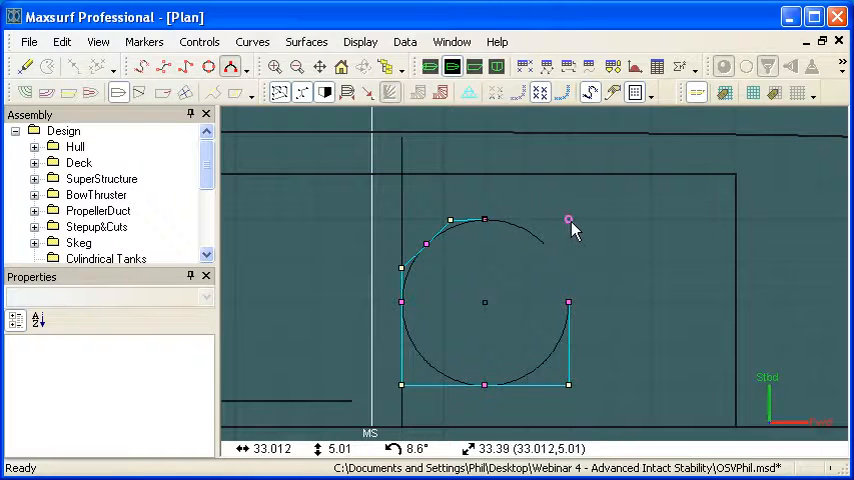
{"action": "left_click_drag", "start_coordinate": [568, 218], "coordinate": [543, 243]}
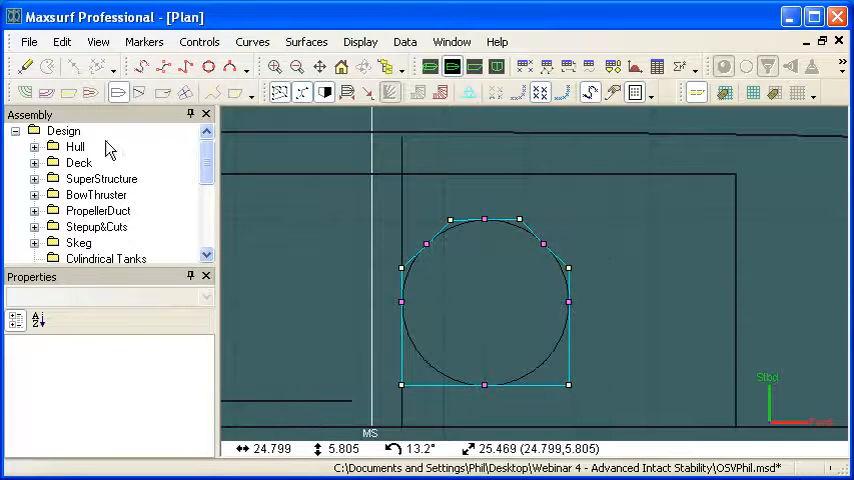
Deselect the completed circular tank outline
{"action": "left_click", "coordinate": [63, 131]}
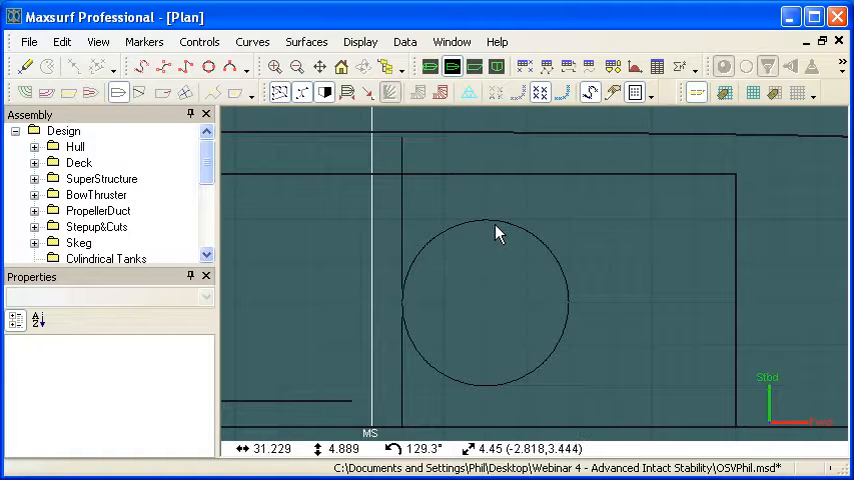
{"action": "mouse_move", "coordinate": [189, 66]}
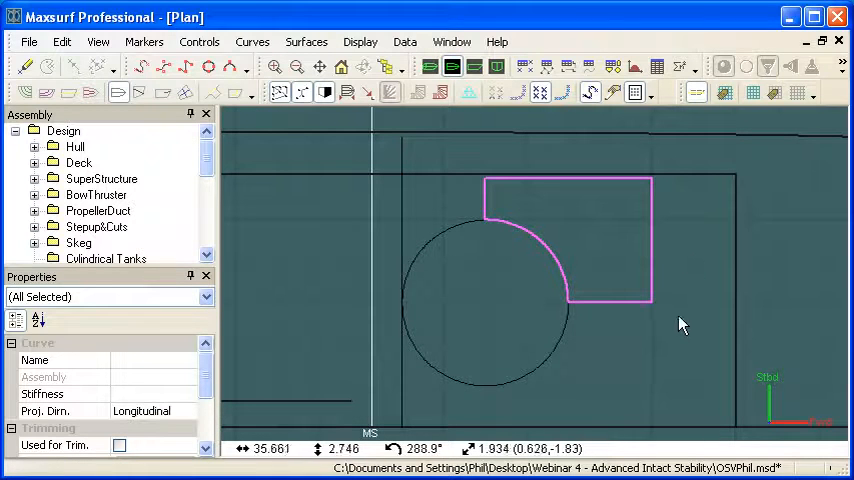
{"action": "mouse_move", "coordinate": [575, 387]}
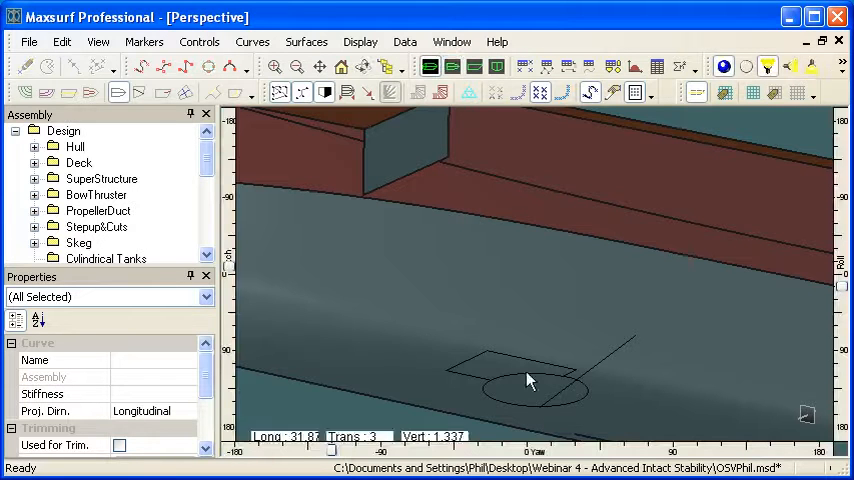
Duplicate both tank outline curves
{"action": "left_click", "coordinate": [530, 380]}
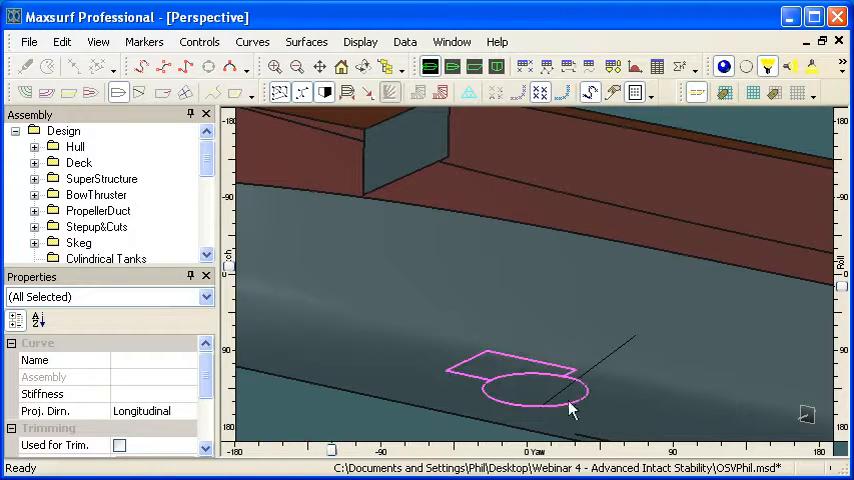
{"action": "mouse_move", "coordinate": [555, 333]}
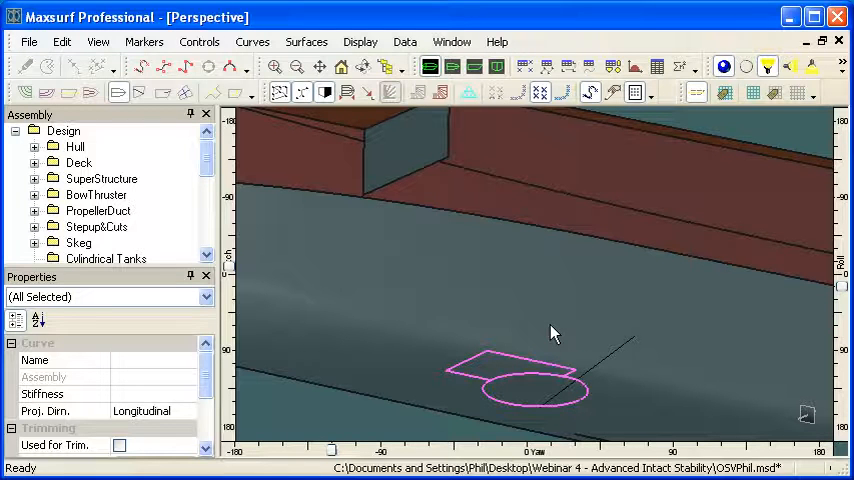
{"action": "mouse_move", "coordinate": [408, 223]}
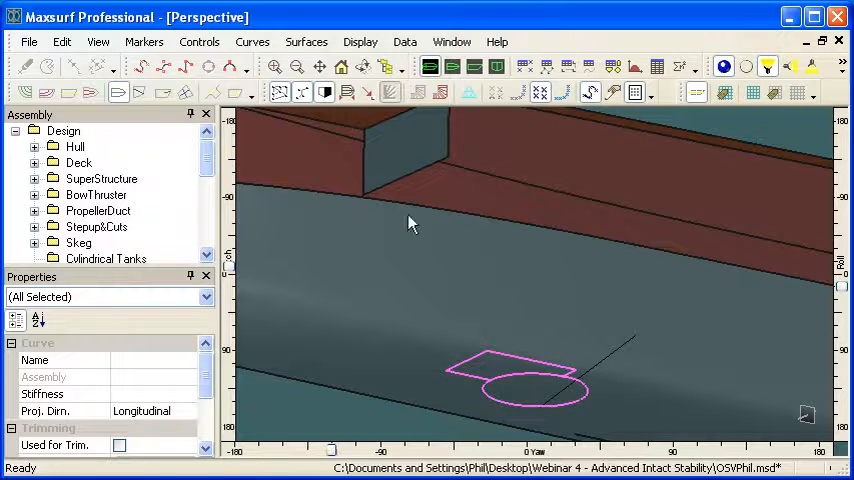
{"action": "left_click", "coordinate": [252, 41]}
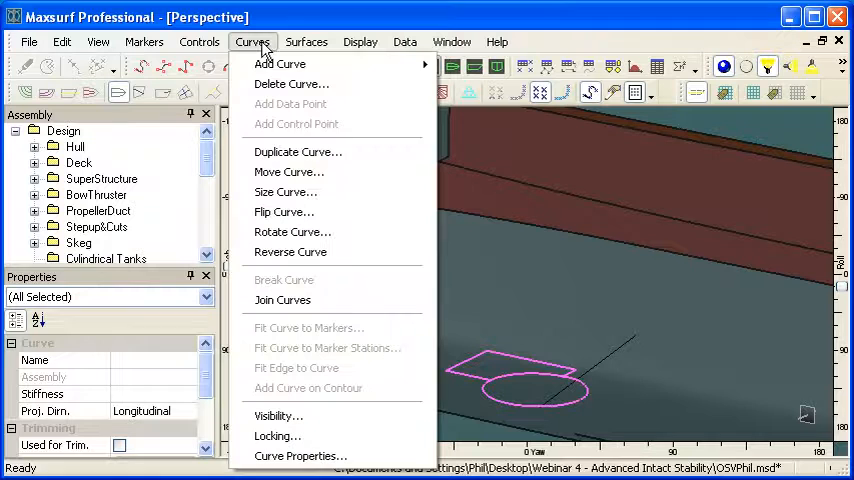
{"action": "mouse_move", "coordinate": [298, 151]}
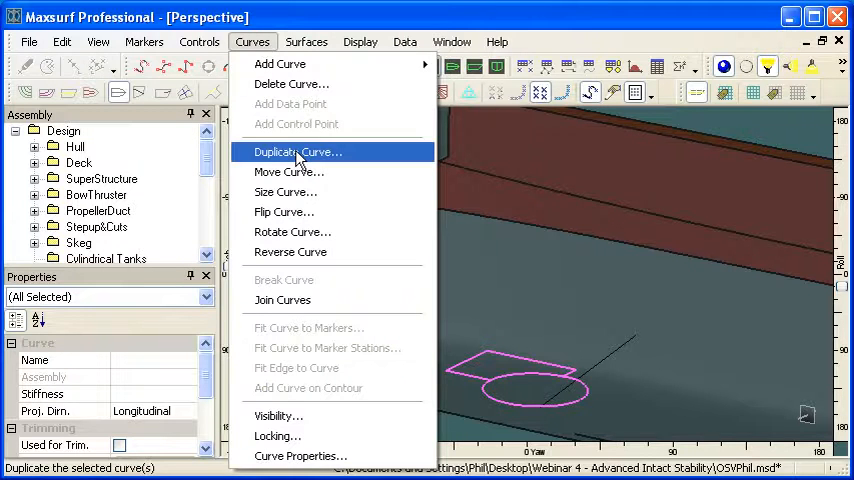
{"action": "left_click", "coordinate": [297, 151]}
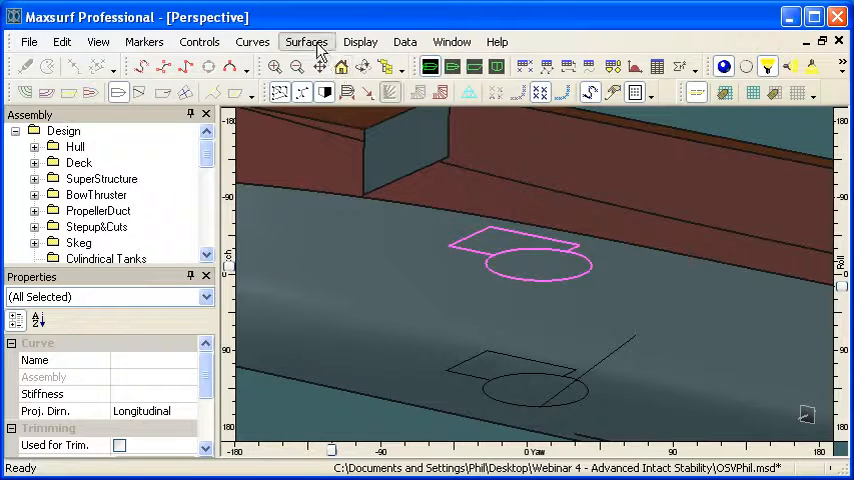
Extrude the outlines 5 m downward into cylindrical and rectangular tank walls
{"action": "left_click", "coordinate": [306, 41]}
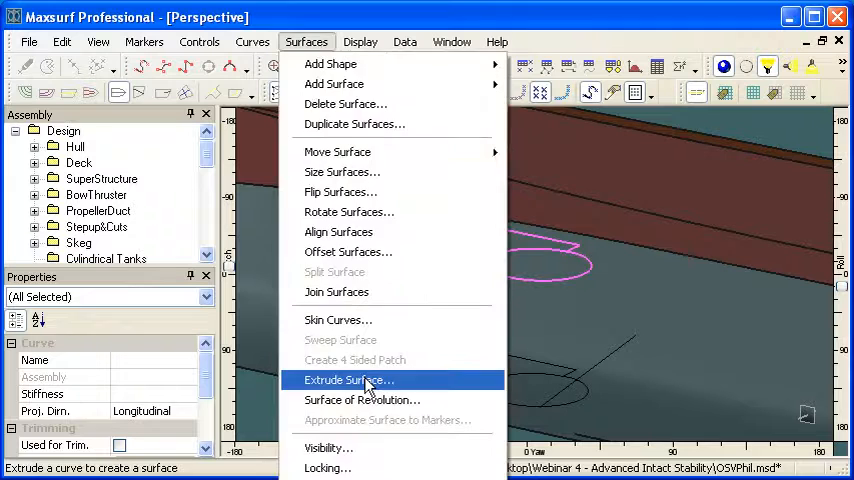
{"action": "left_click", "coordinate": [349, 380]}
{"action": "type", "text": "-5"}
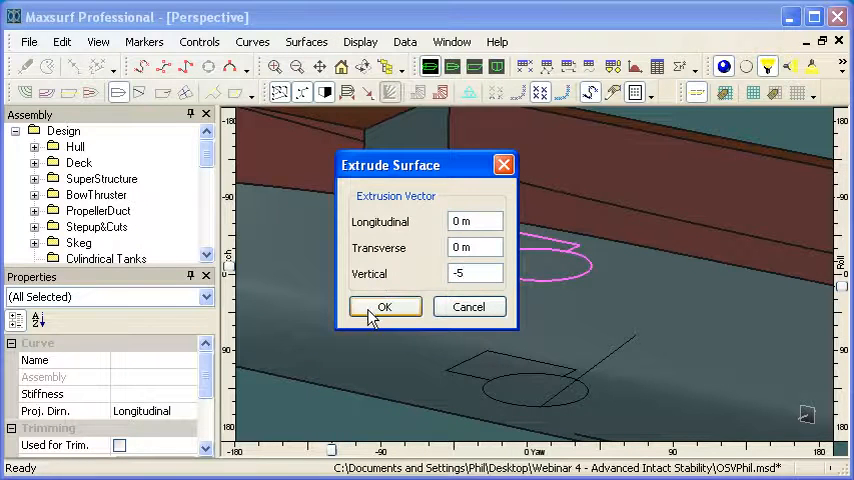
{"action": "left_click", "coordinate": [385, 307]}
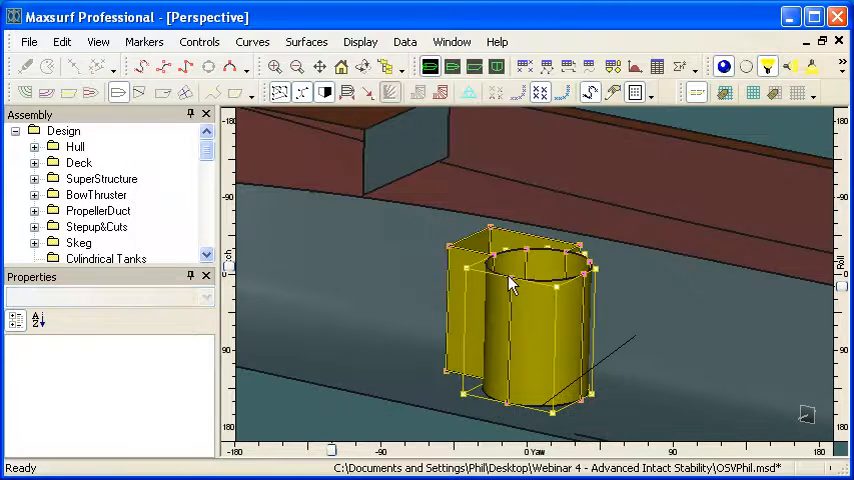
Lock the design's existing surfaces and skin the tank's top edges into a lid
{"action": "right_click", "coordinate": [63, 131]}
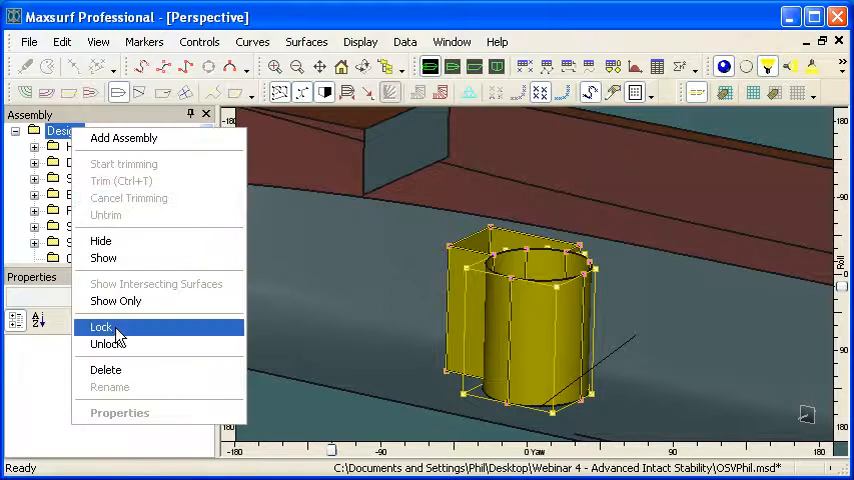
{"action": "left_click", "coordinate": [101, 327]}
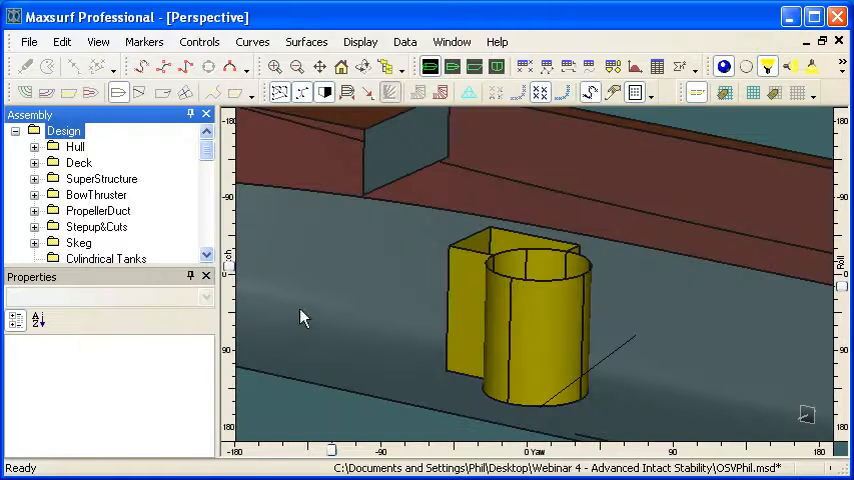
{"action": "mouse_move", "coordinate": [500, 285]}
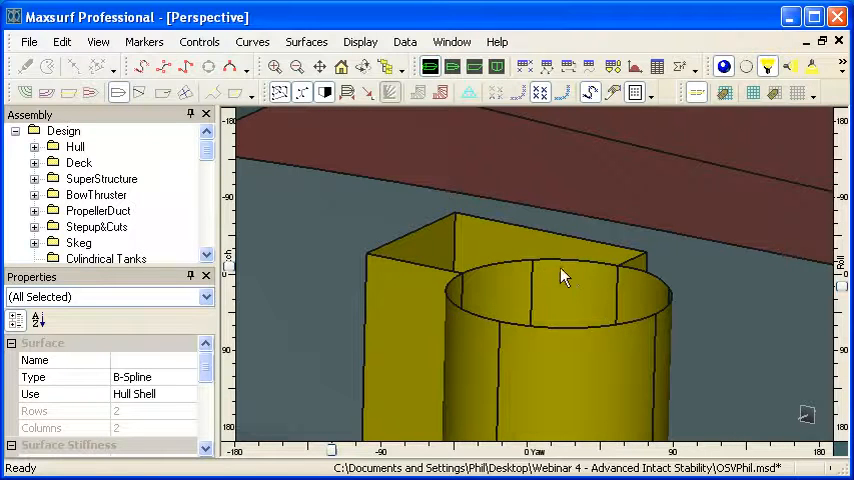
{"action": "mouse_move", "coordinate": [500, 272]}
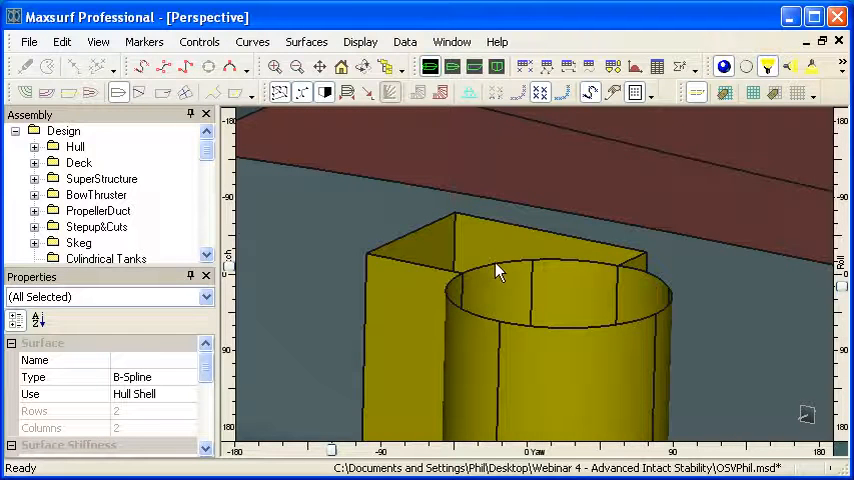
{"action": "left_click", "coordinate": [500, 265]}
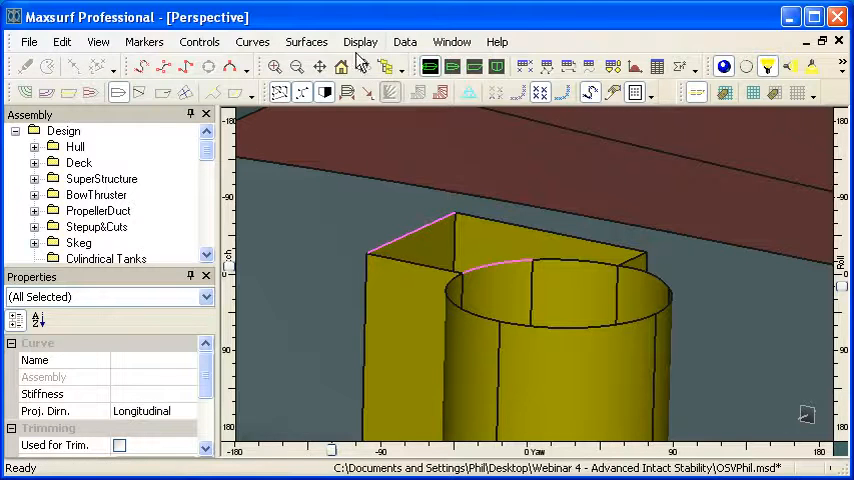
{"action": "left_click", "coordinate": [306, 41]}
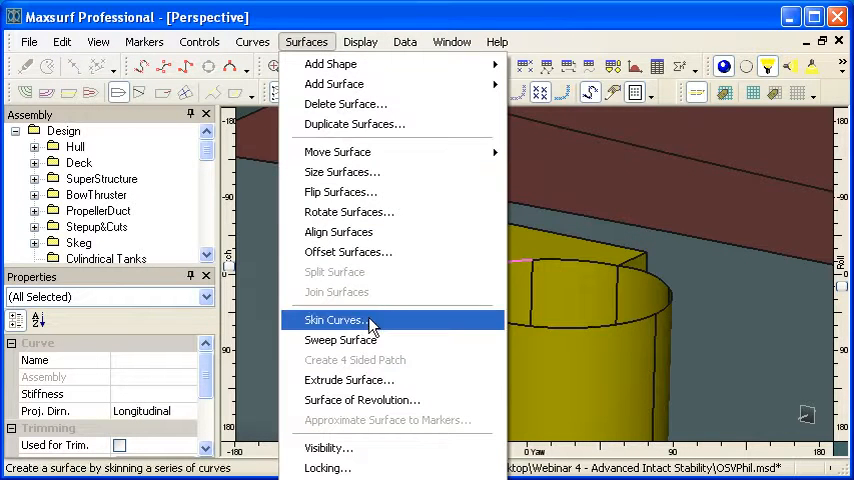
{"action": "left_click", "coordinate": [335, 319]}
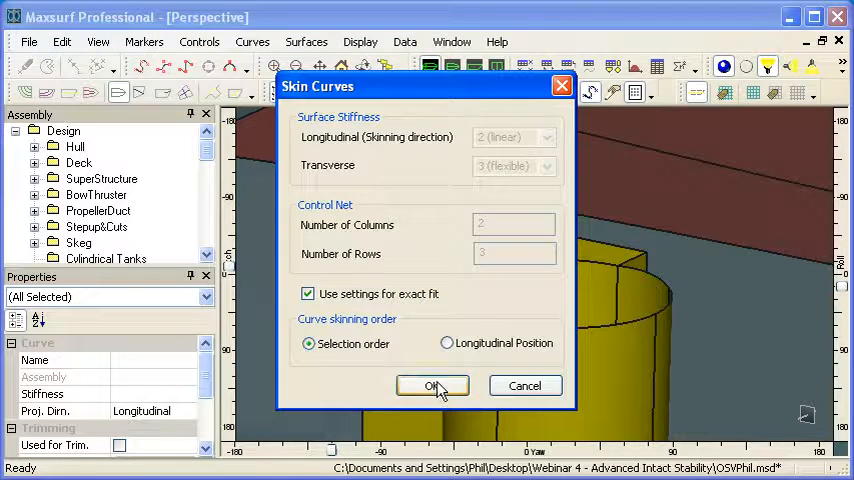
{"action": "left_click", "coordinate": [432, 386]}
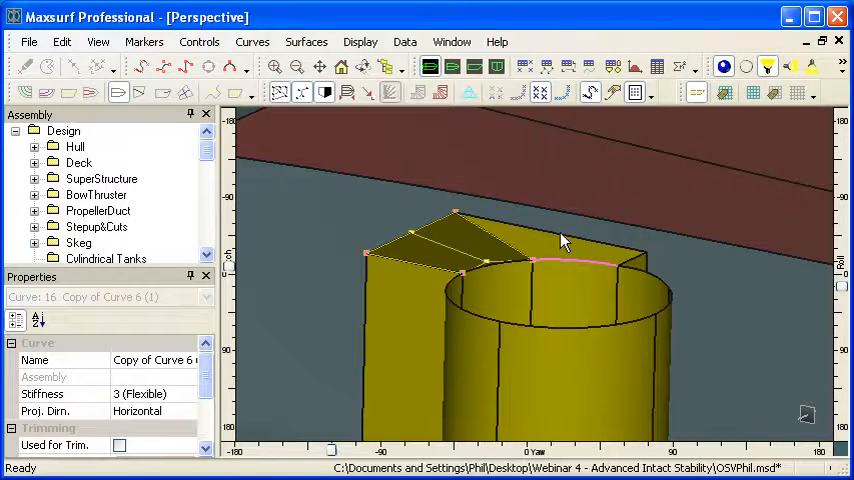
Skin a second lid surface across the top curves and clear the selection
{"action": "left_click", "coordinate": [306, 41]}
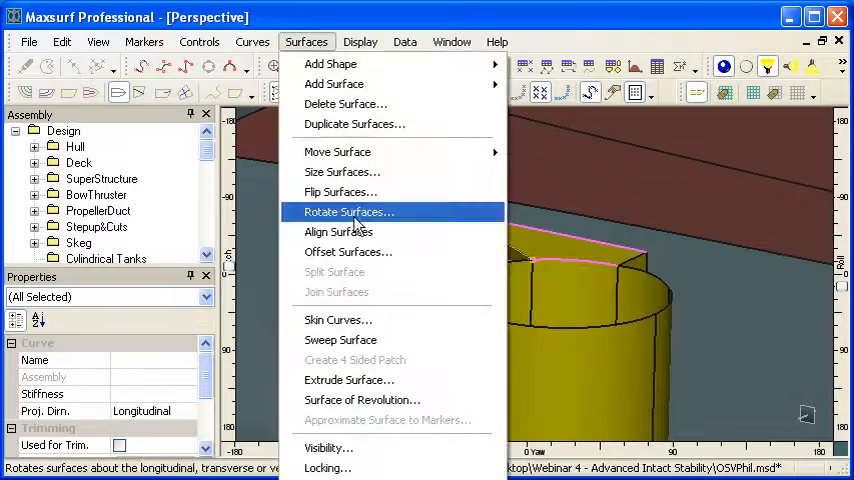
{"action": "left_click", "coordinate": [338, 320]}
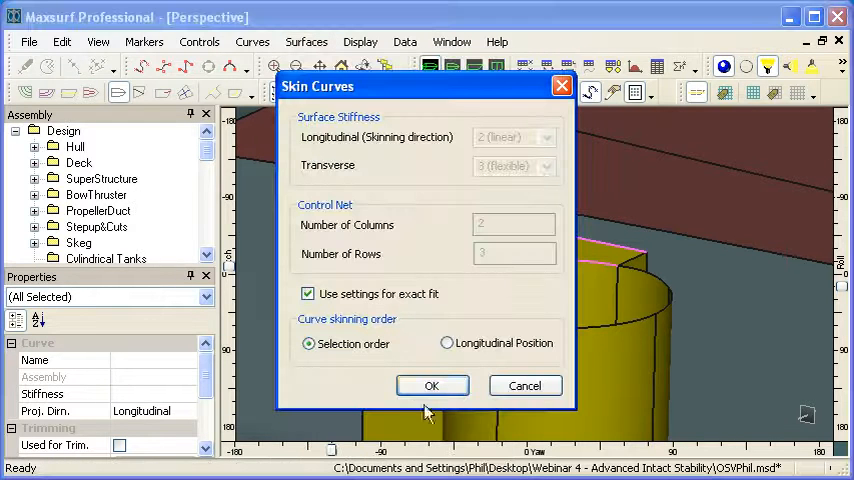
{"action": "left_click", "coordinate": [431, 385]}
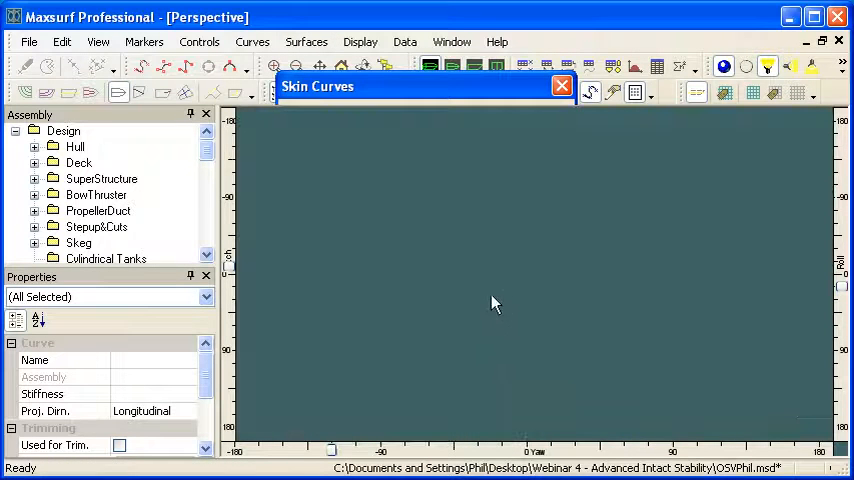
{"action": "left_click", "coordinate": [562, 85]}
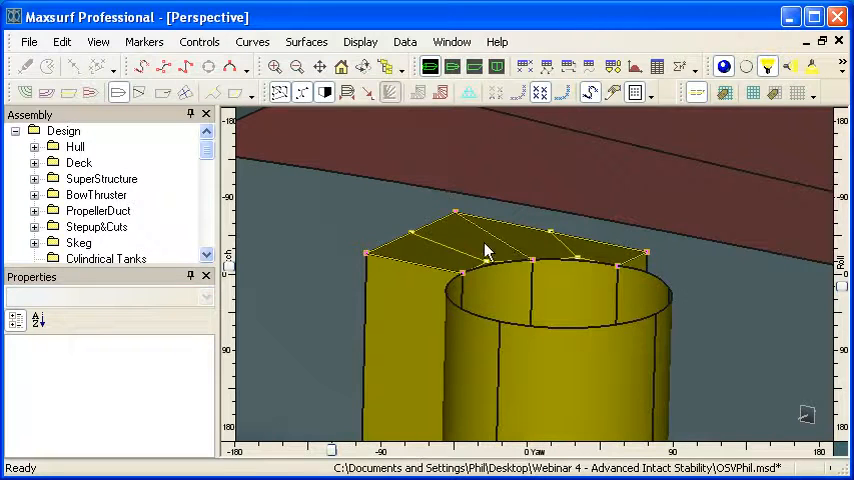
{"action": "mouse_move", "coordinate": [510, 300]}
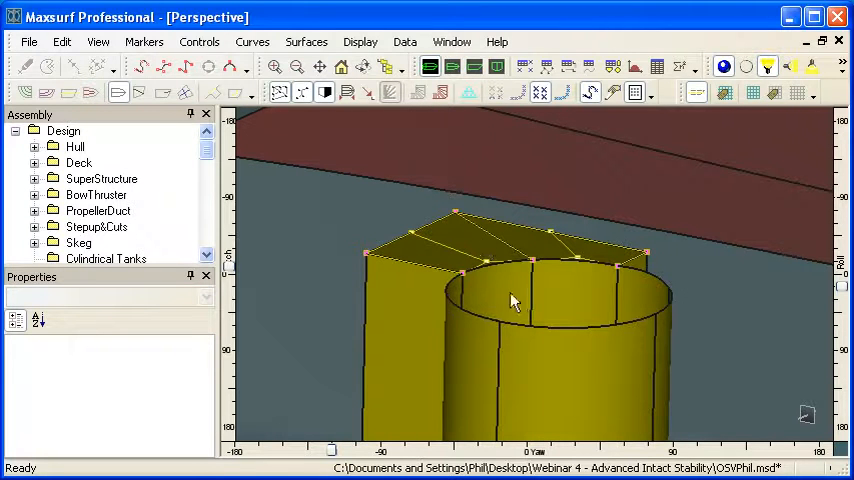
{"action": "mouse_move", "coordinate": [560, 285]}
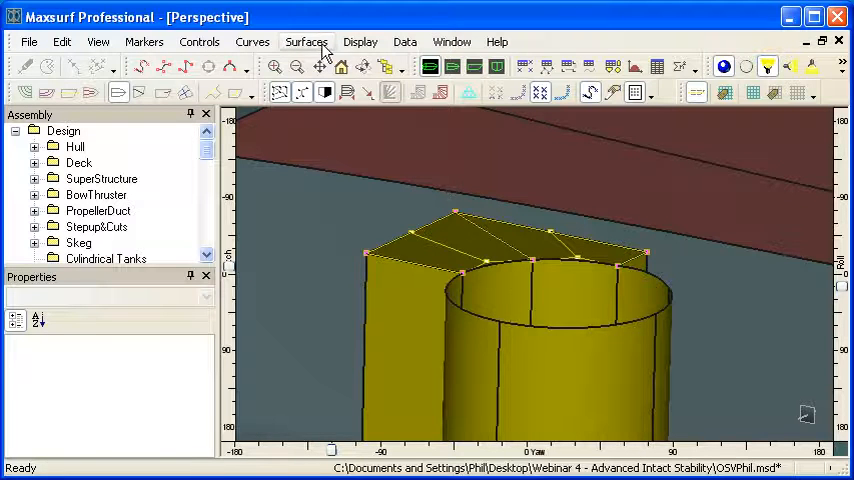
{"action": "left_click", "coordinate": [306, 41]}
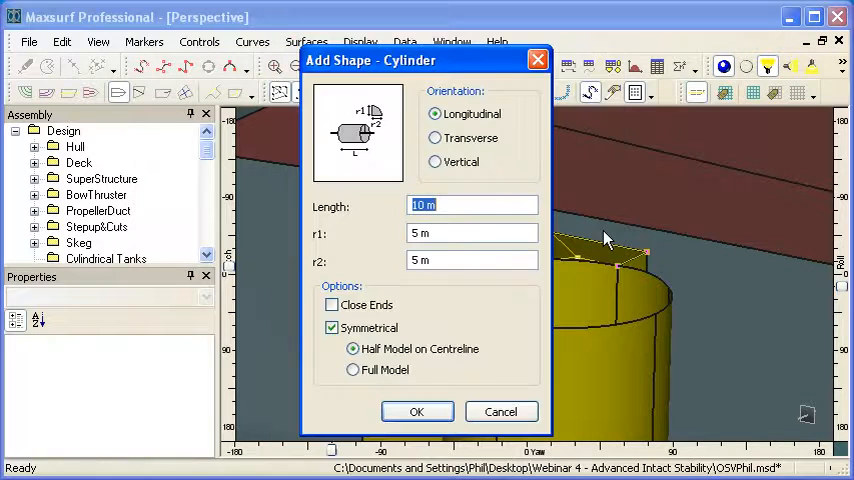
{"action": "left_click", "coordinate": [435, 162]}
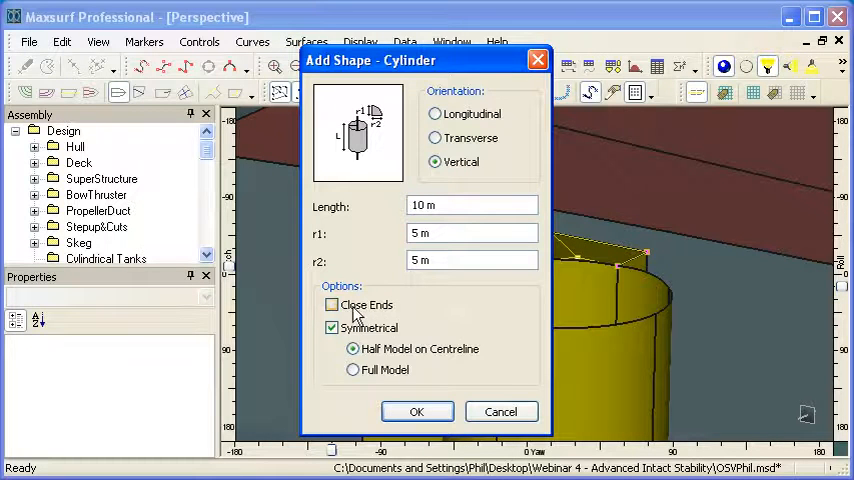
{"action": "left_click", "coordinate": [332, 305]}
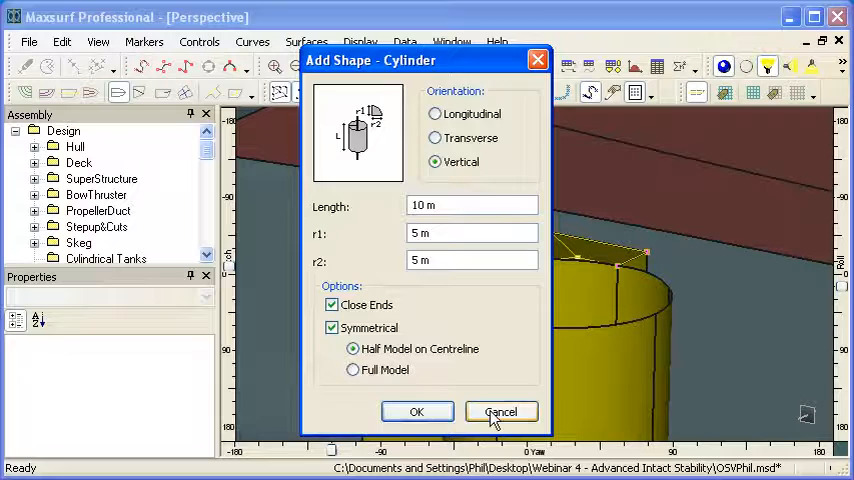
{"action": "left_click", "coordinate": [500, 411]}
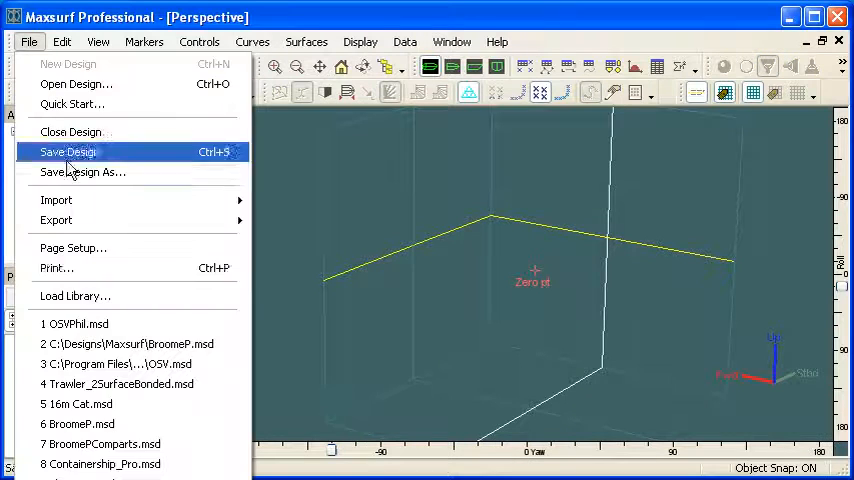
Save the design with the capped cylinder and box tank
{"action": "left_click", "coordinate": [68, 151]}
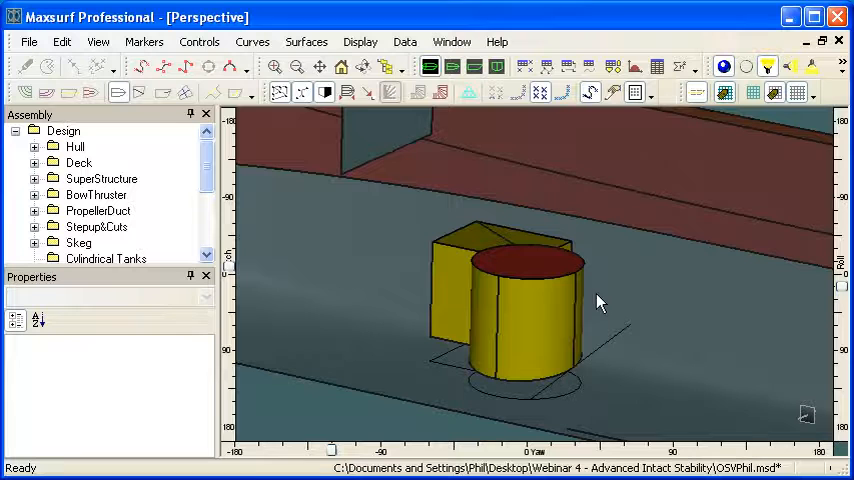
{"action": "mouse_move", "coordinate": [603, 276]}
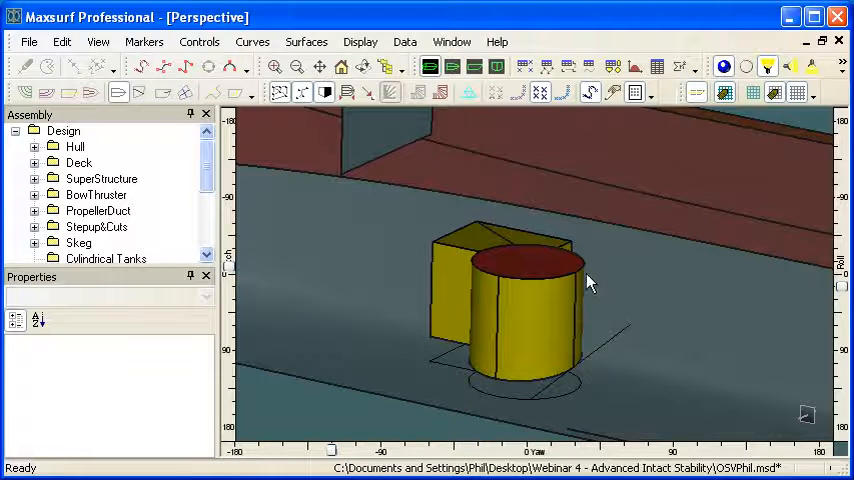
{"action": "mouse_move", "coordinate": [550, 318]}
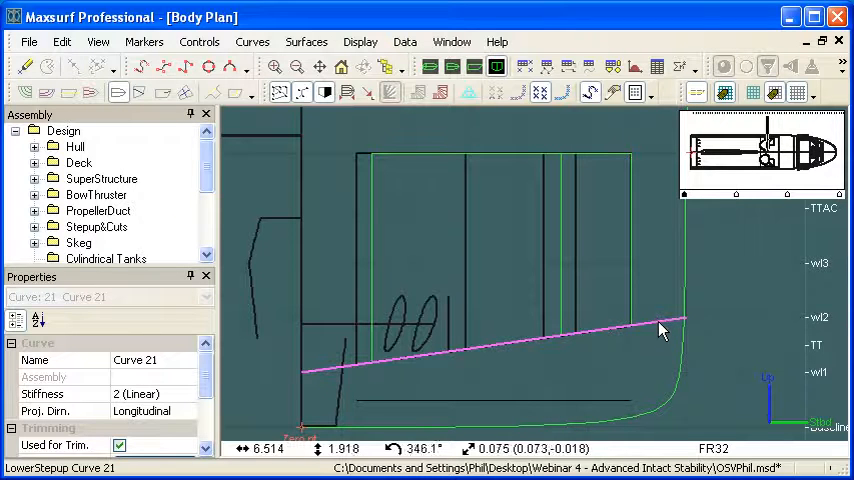
Make Curve 21 a trimming curve and choose the tank surfaces it trims
{"action": "right_click", "coordinate": [660, 330]}
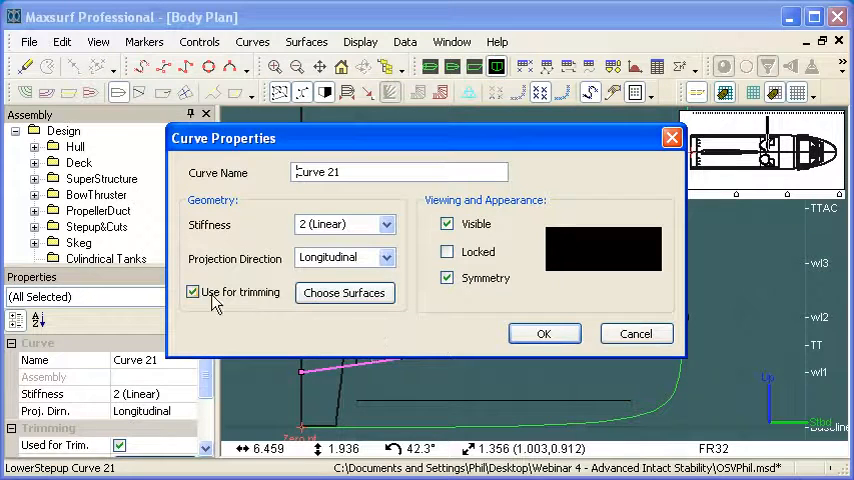
{"action": "mouse_move", "coordinate": [238, 307]}
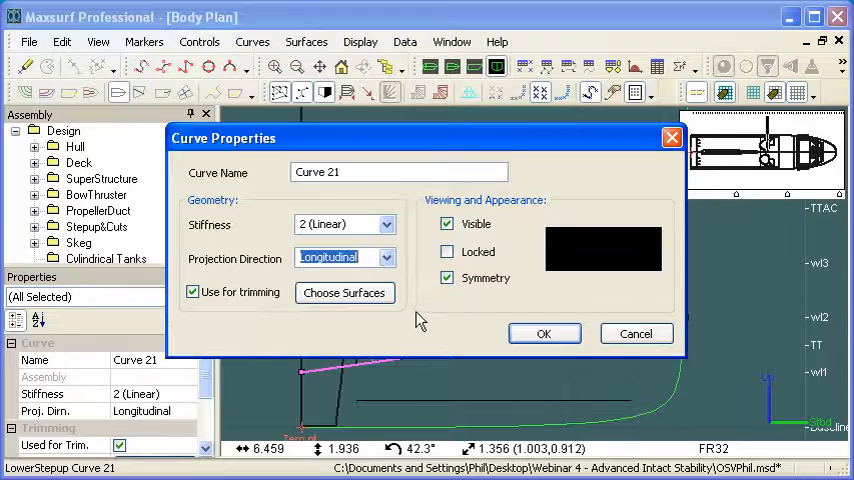
{"action": "left_click", "coordinate": [344, 292]}
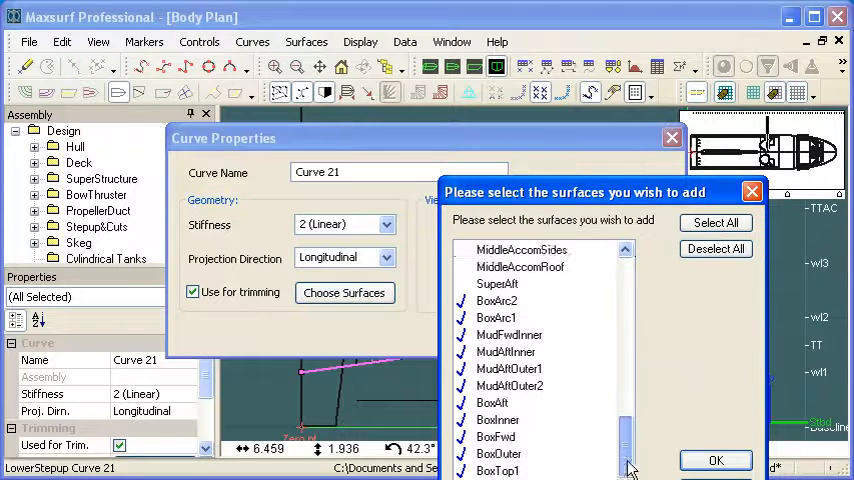
{"action": "scroll", "scroll_direction": "down", "scroll_amount": 3}
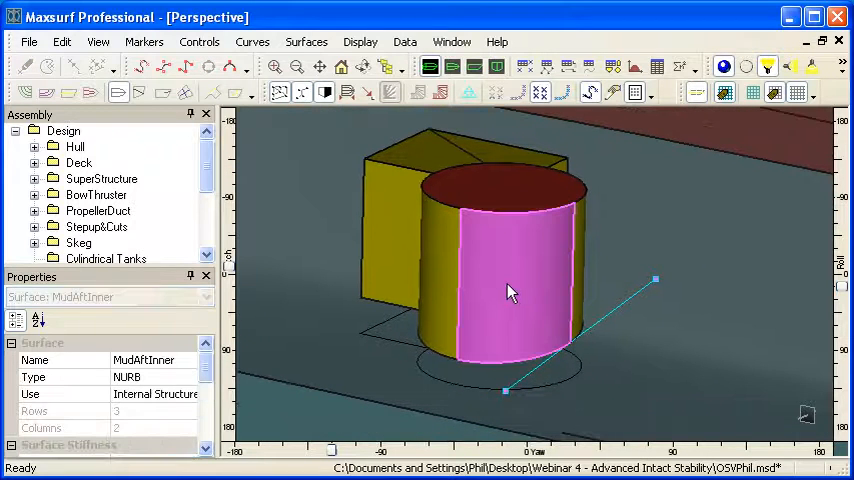
Reset MudAftInner's trimming and trim BoxInner's lower regions below the sloping curve
{"action": "right_click", "coordinate": [510, 290]}
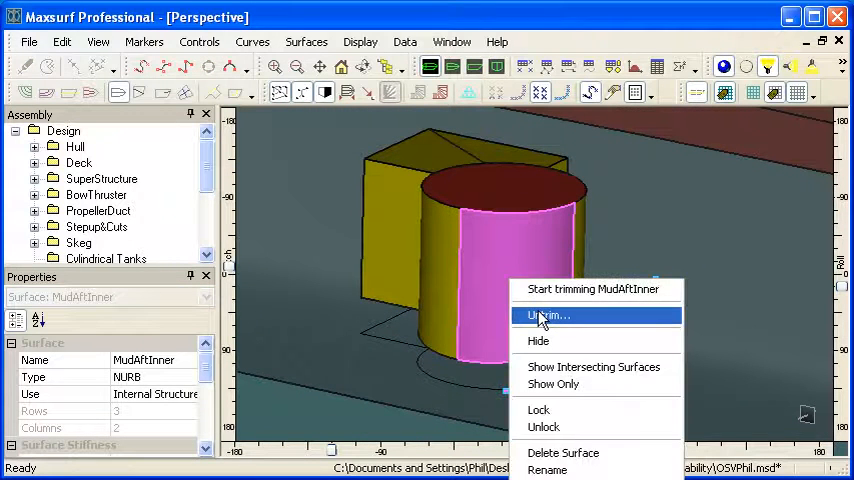
{"action": "left_click", "coordinate": [549, 315]}
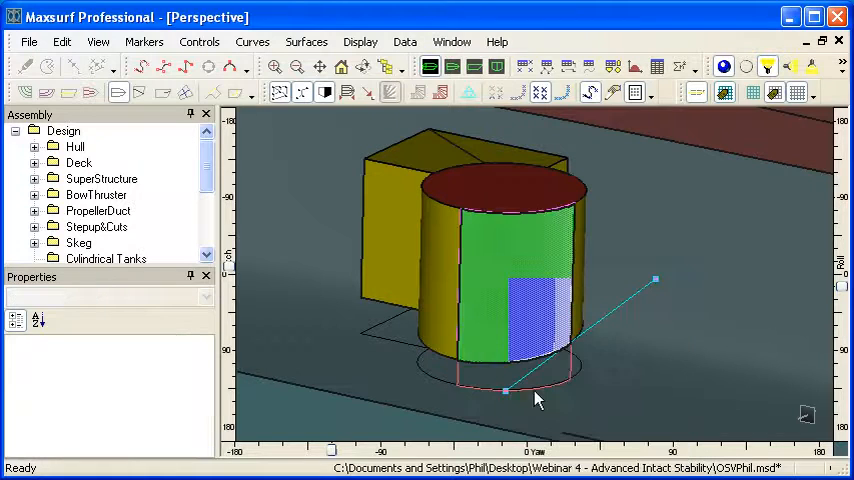
{"action": "right_click", "coordinate": [505, 393]}
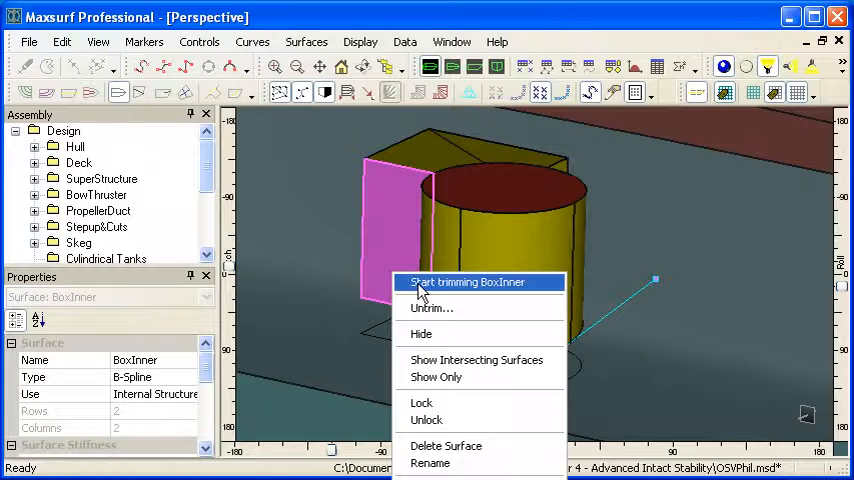
{"action": "left_click", "coordinate": [466, 282]}
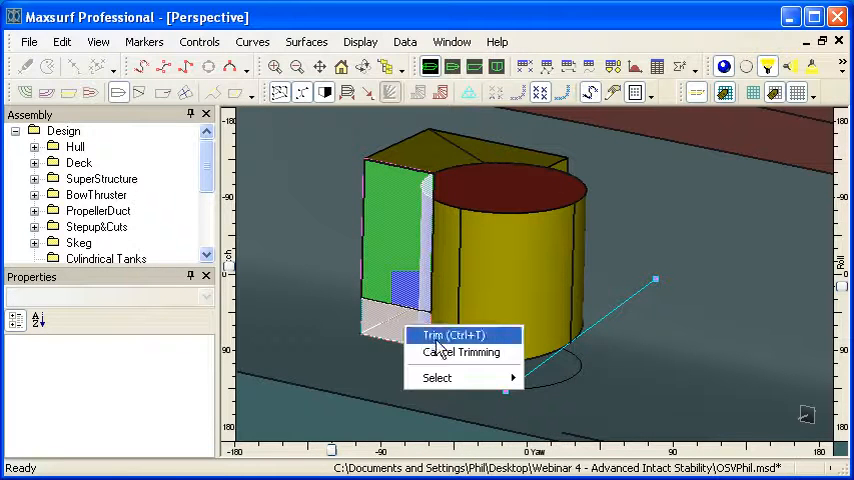
{"action": "left_click", "coordinate": [452, 335]}
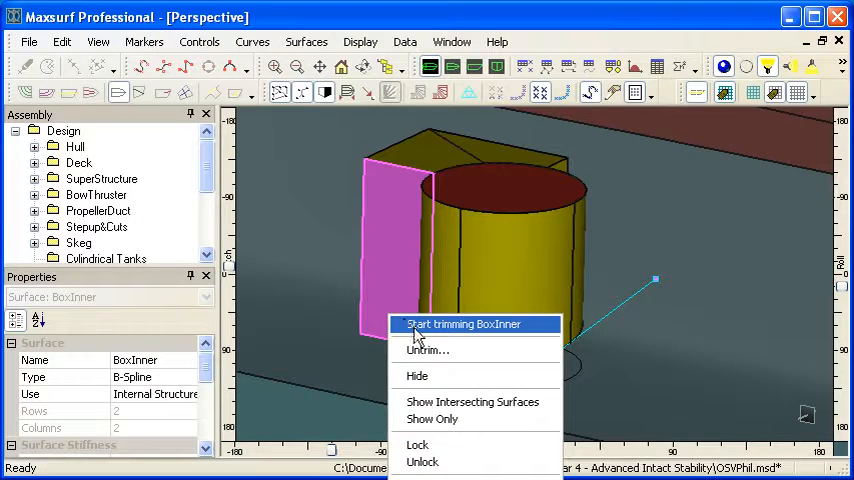
{"action": "left_click", "coordinate": [463, 323]}
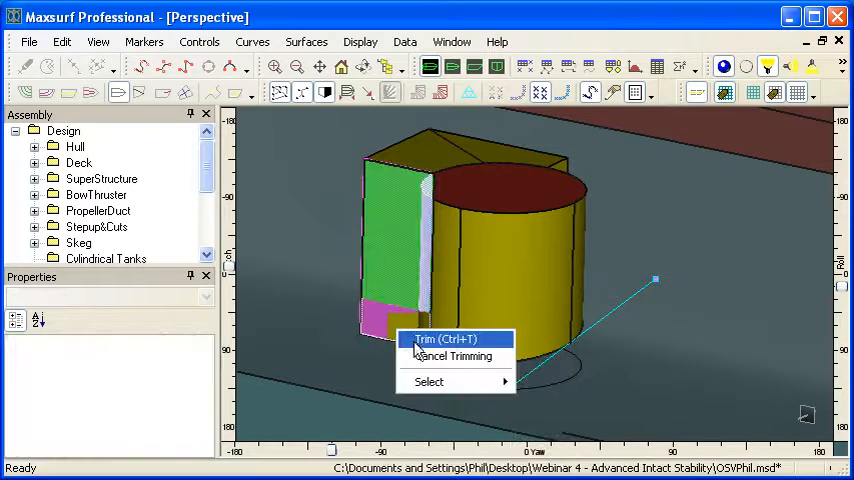
{"action": "left_click", "coordinate": [447, 338]}
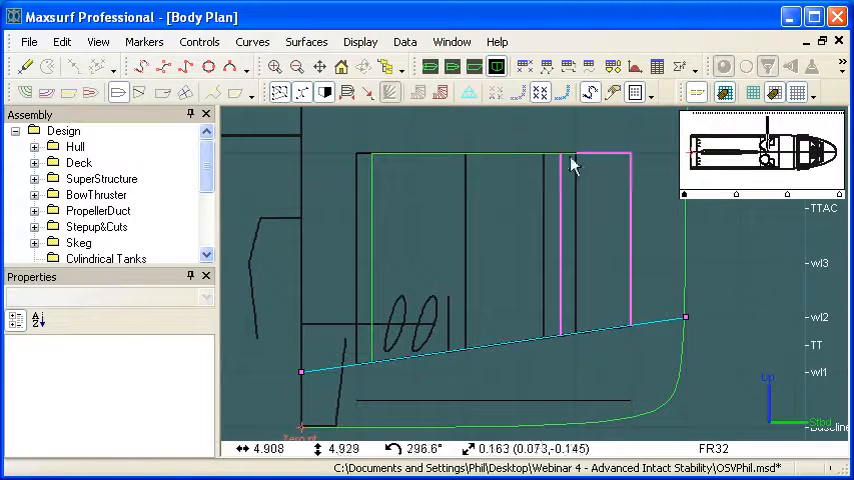
Select BoxOuter in the Body Plan to check its trimmed lower edge
{"action": "left_click", "coordinate": [595, 165]}
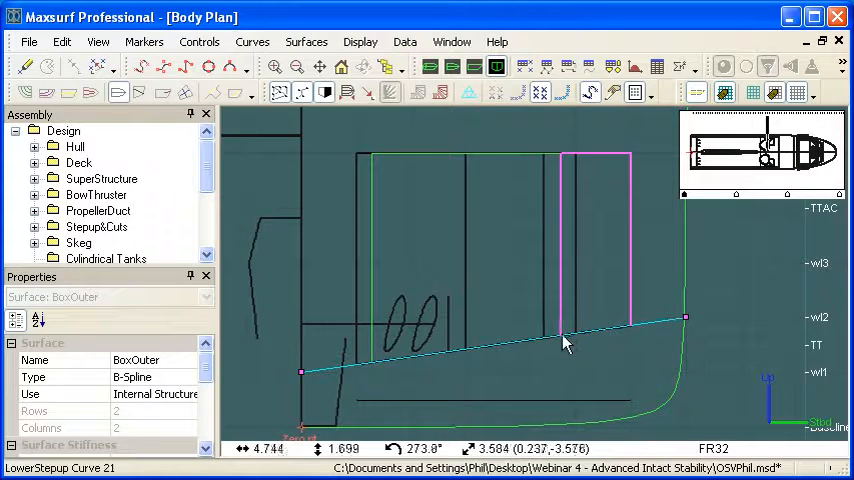
{"action": "mouse_move", "coordinate": [628, 334]}
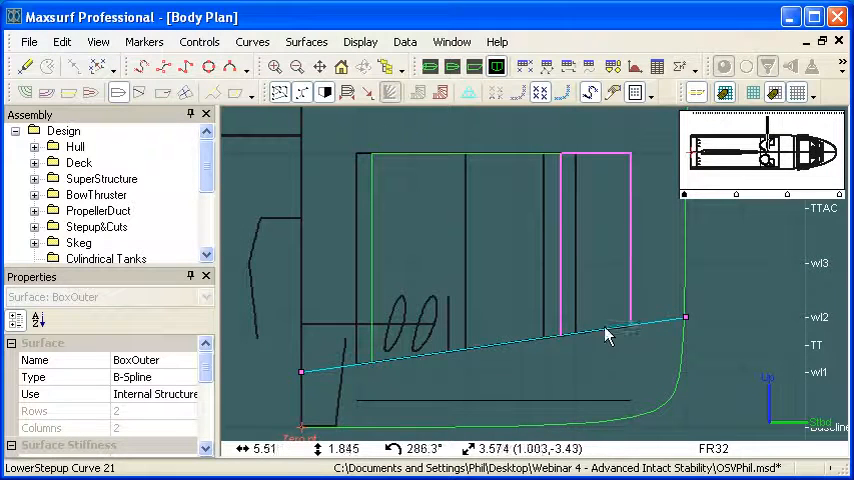
{"action": "mouse_move", "coordinate": [570, 350]}
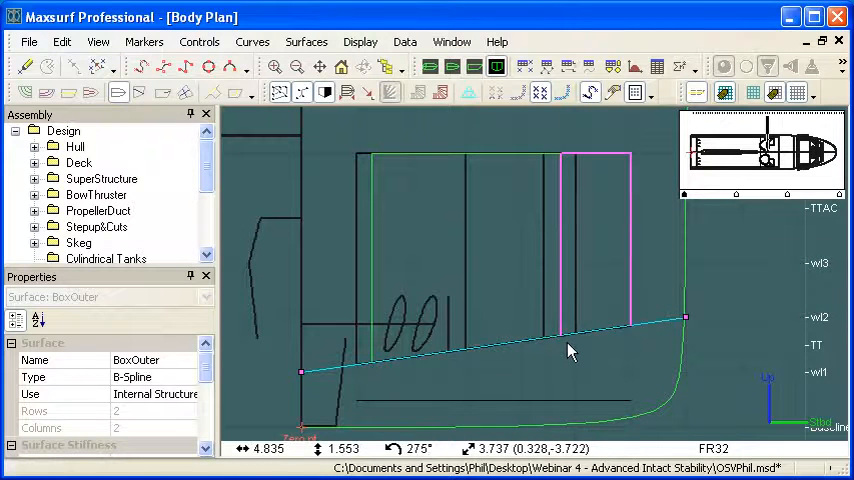